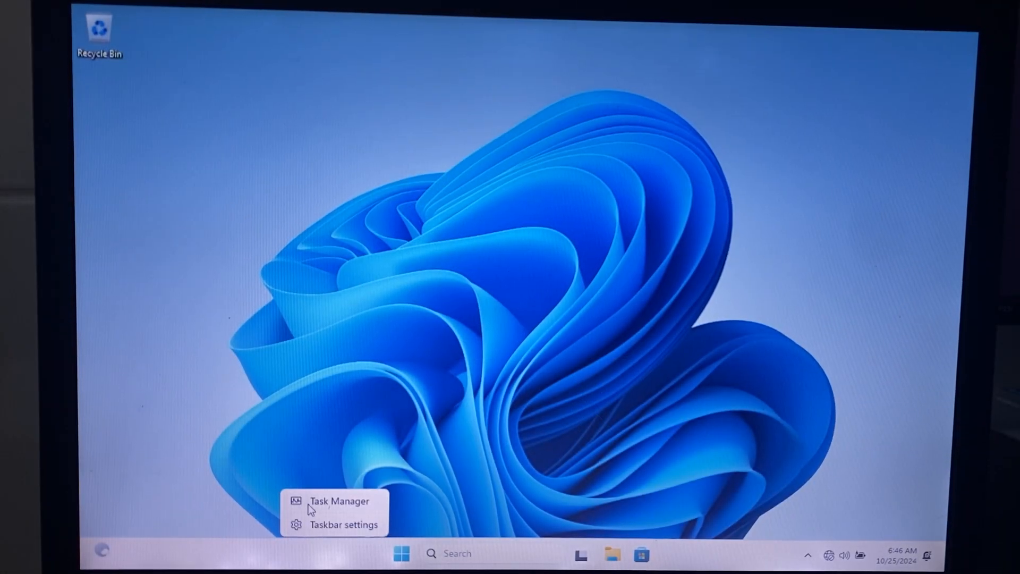
- Open Task Manager to view running processes, check drives under This PC, then close File Explorer
click(338, 501)
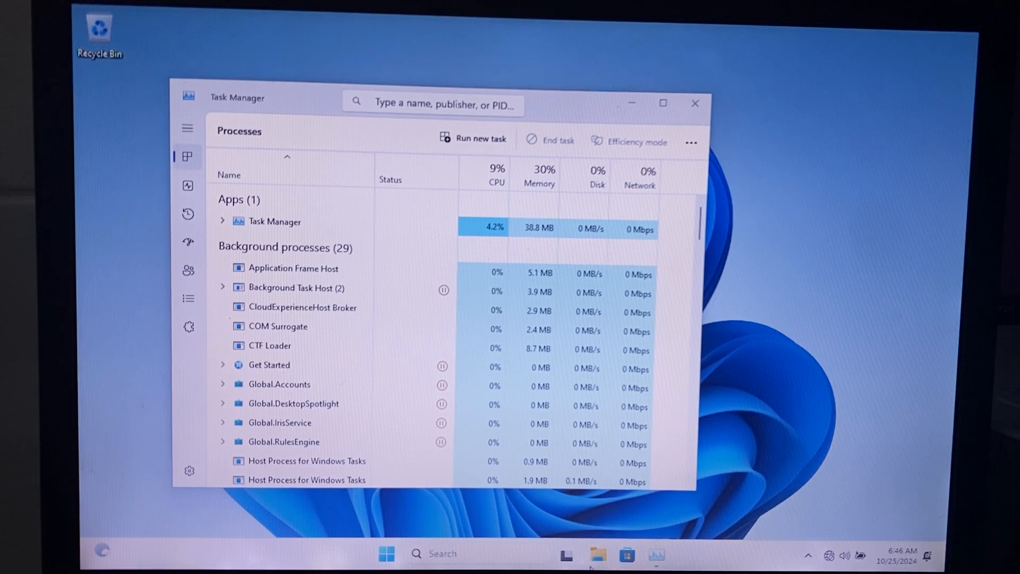
click(597, 553)
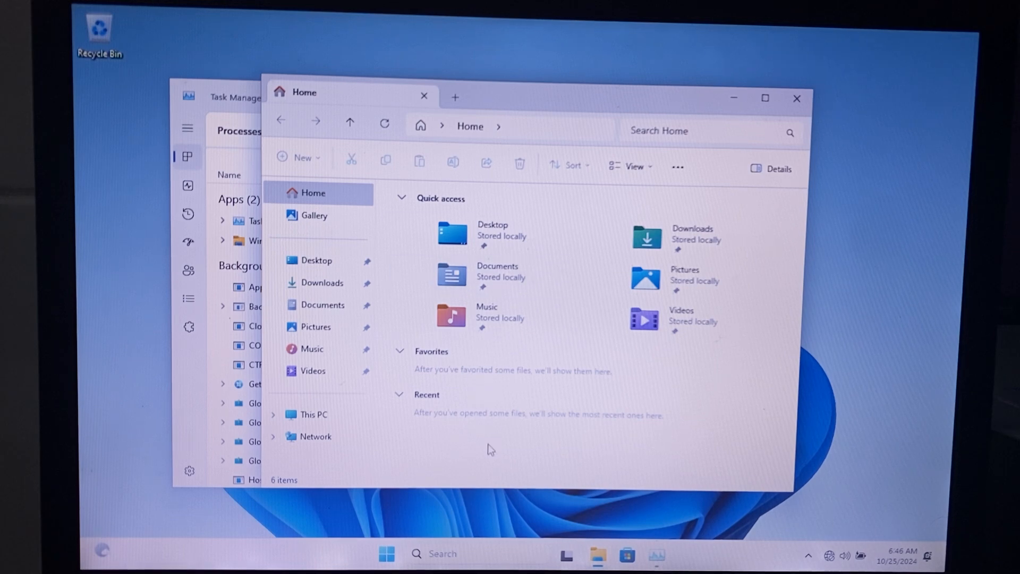
click(314, 414)
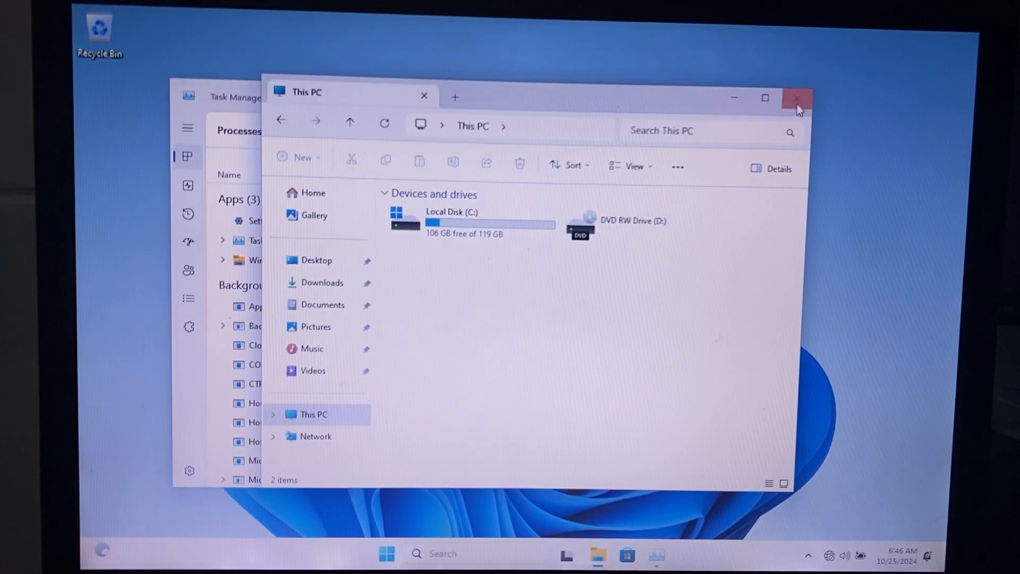
click(796, 97)
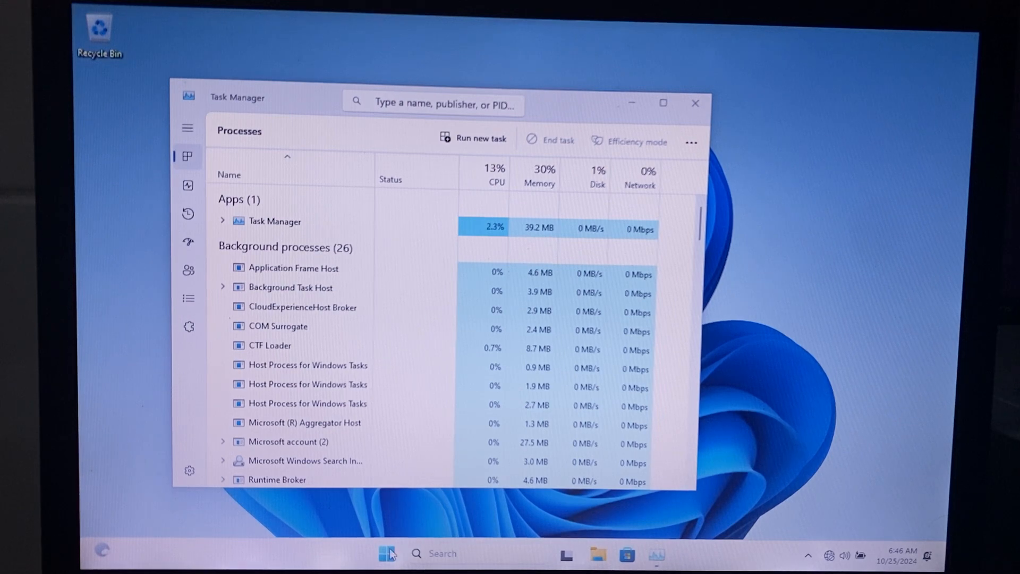
- Open Settings' System About page and scroll to the Windows 11 Pro 23H2 specifications
click(386, 553)
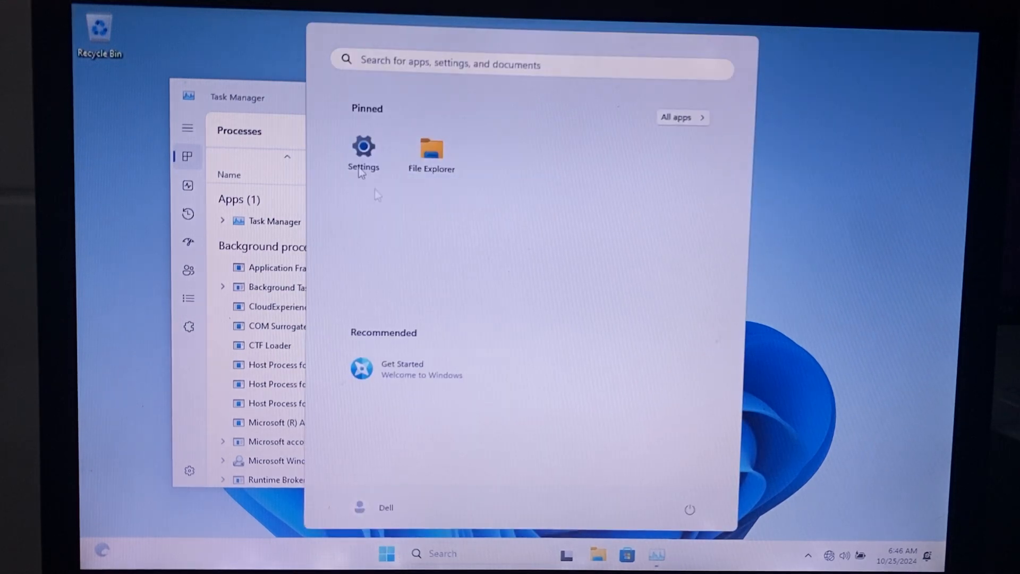
click(362, 148)
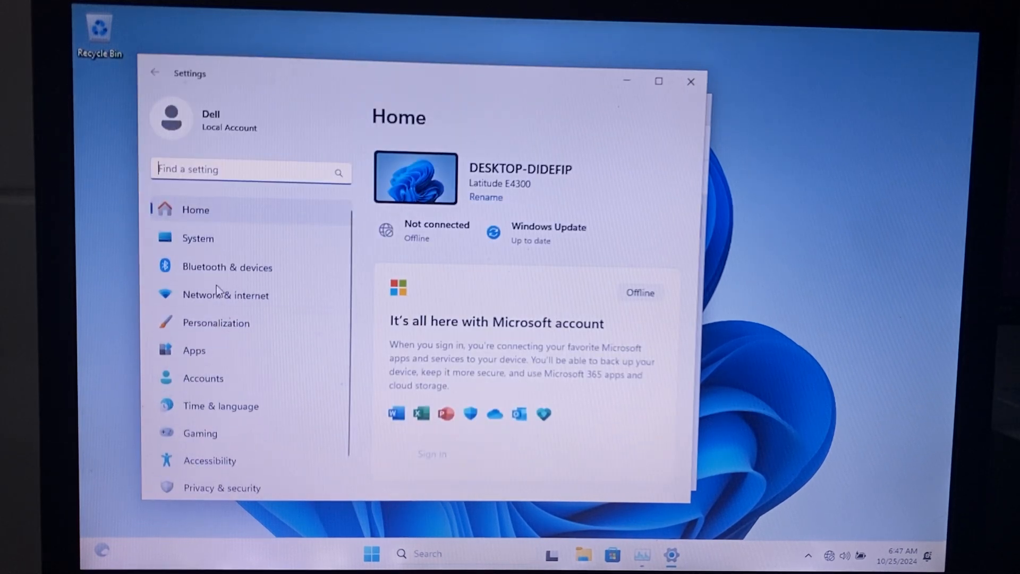
click(197, 238)
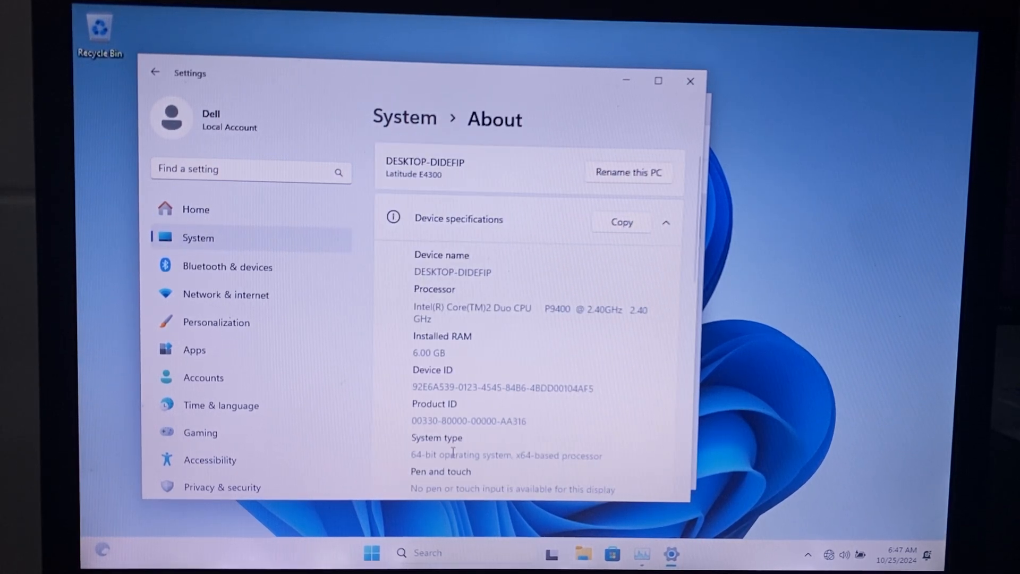
scroll(down, 3)
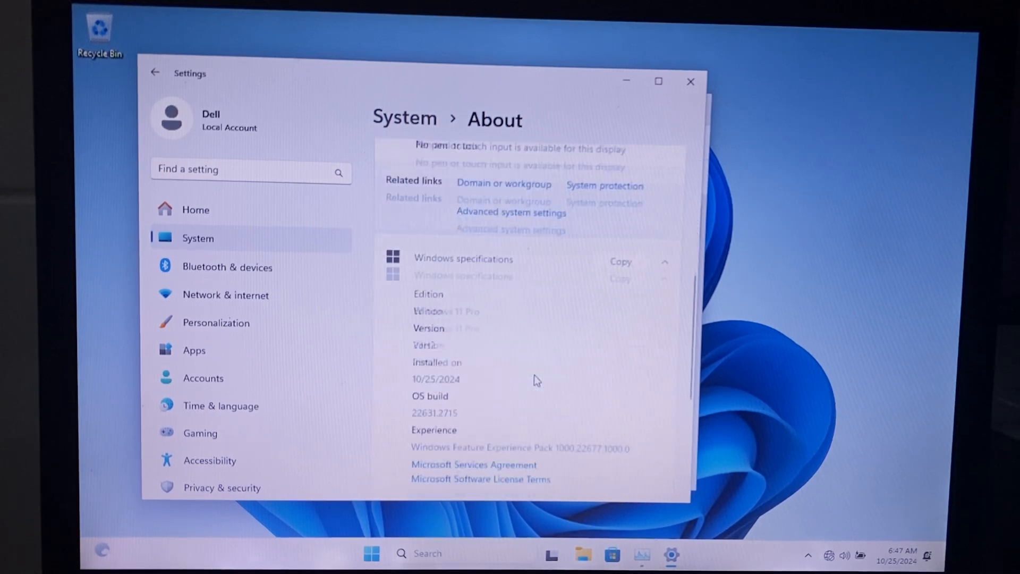
scroll(down, 3)
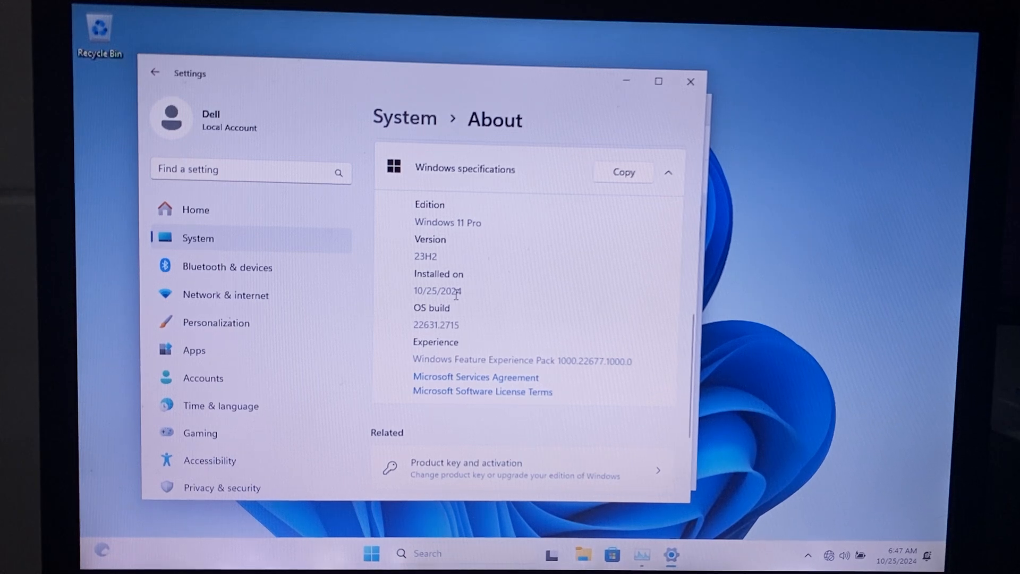
scroll(down, 3)
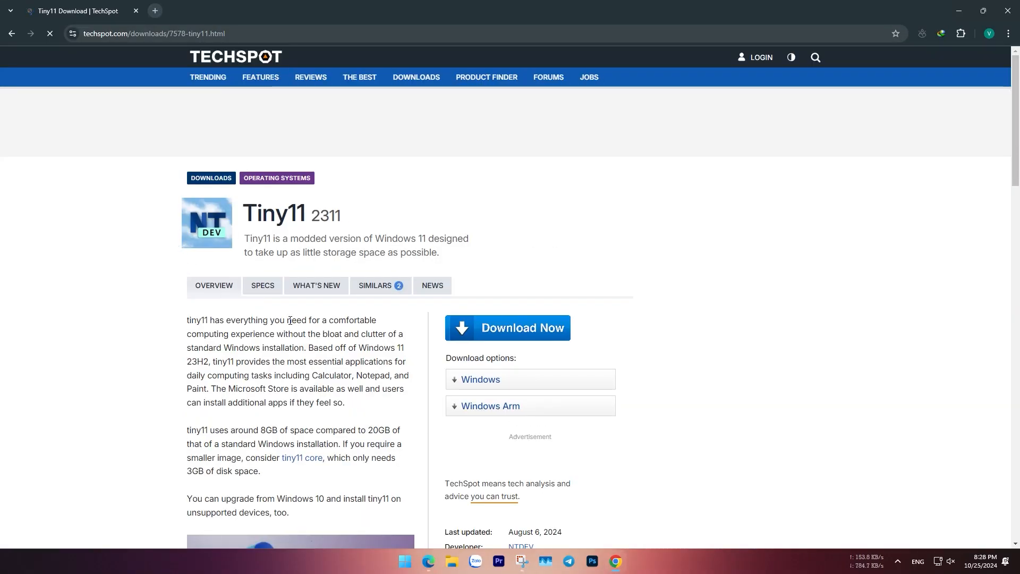
- Start the Tiny11 2311 (3.5 GB) download on TechSpot and dismiss the ad pop-up
scroll(down, 3)
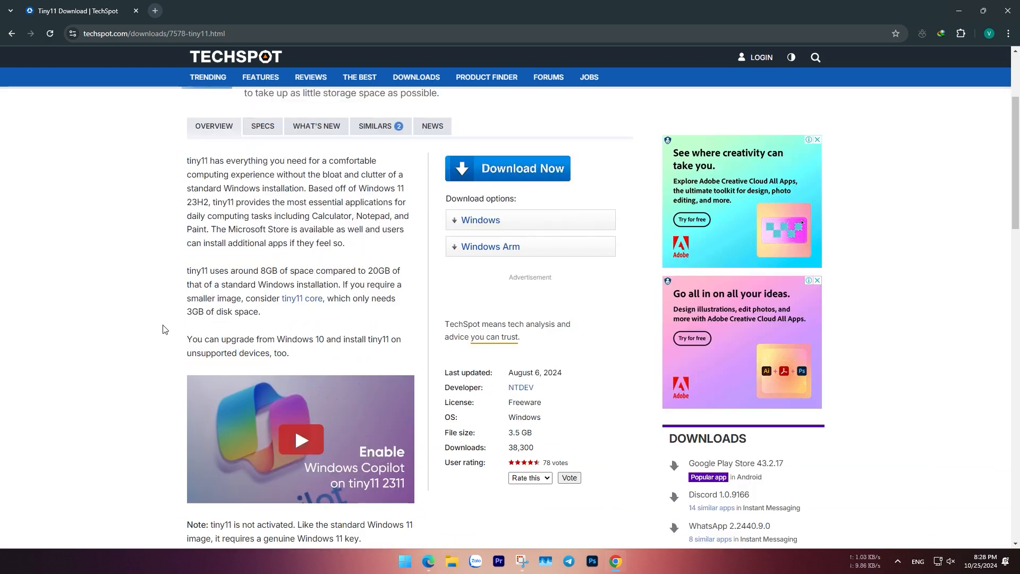
double_click(519, 432)
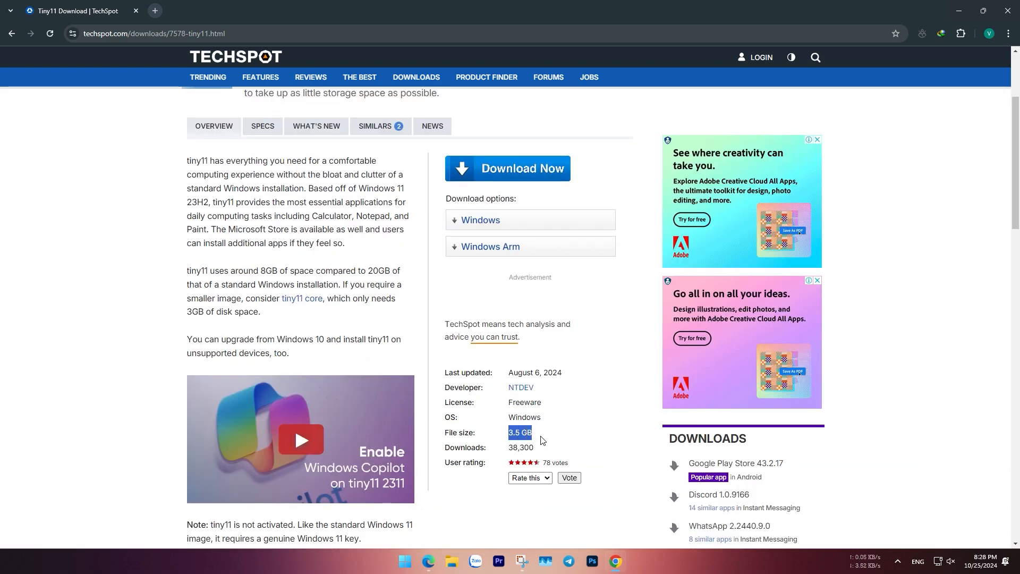
scroll(down, 3)
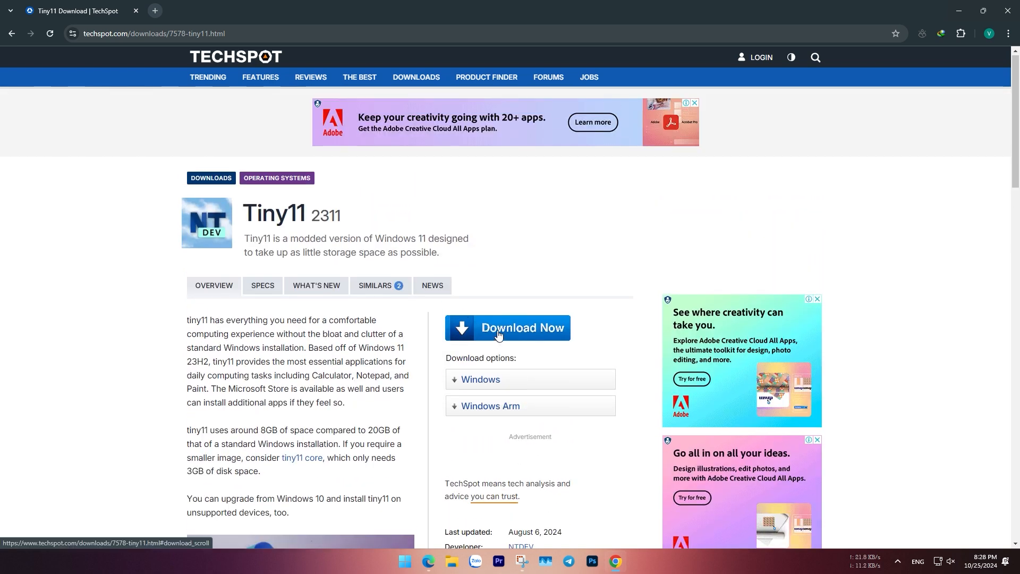
click(507, 327)
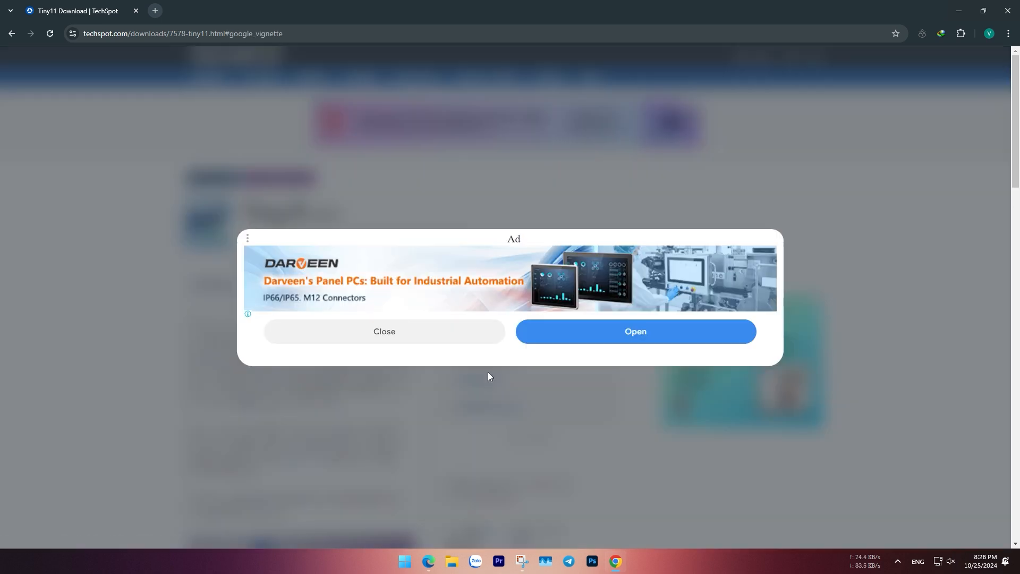
click(383, 331)
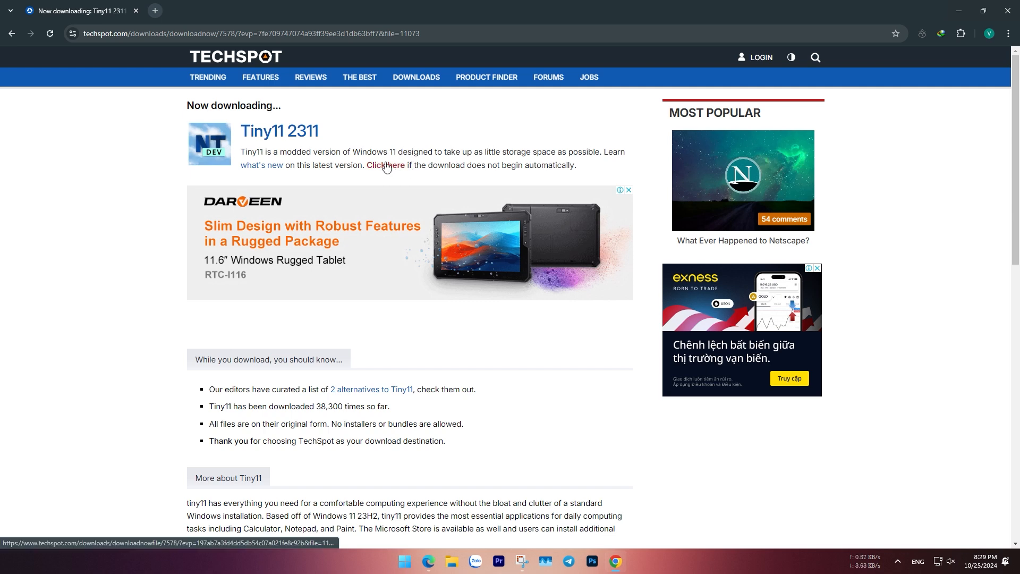
- Use the 'Click here' link and Start Download to save the 3.52 GB Tiny11 ISO
click(385, 165)
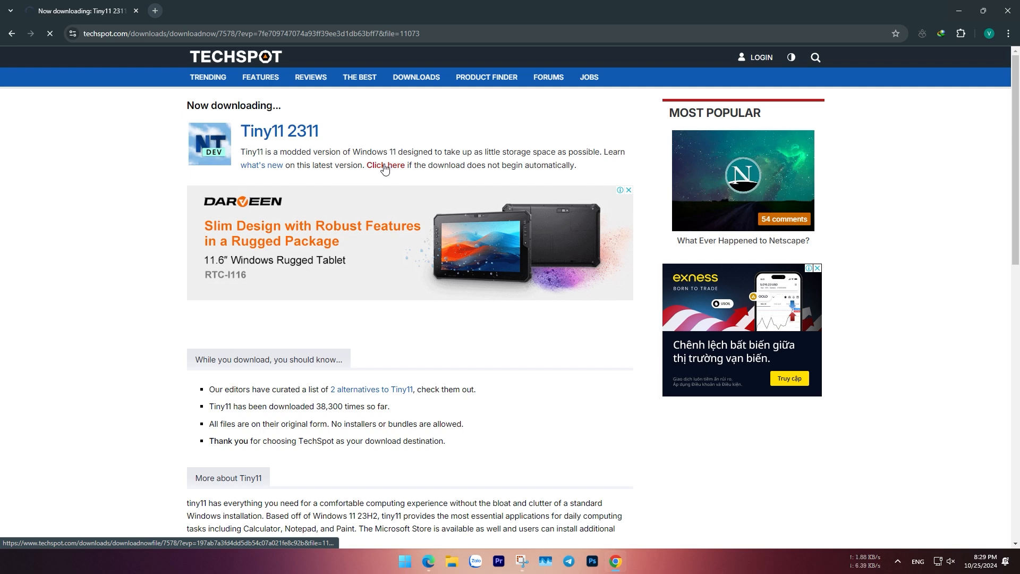
click(385, 165)
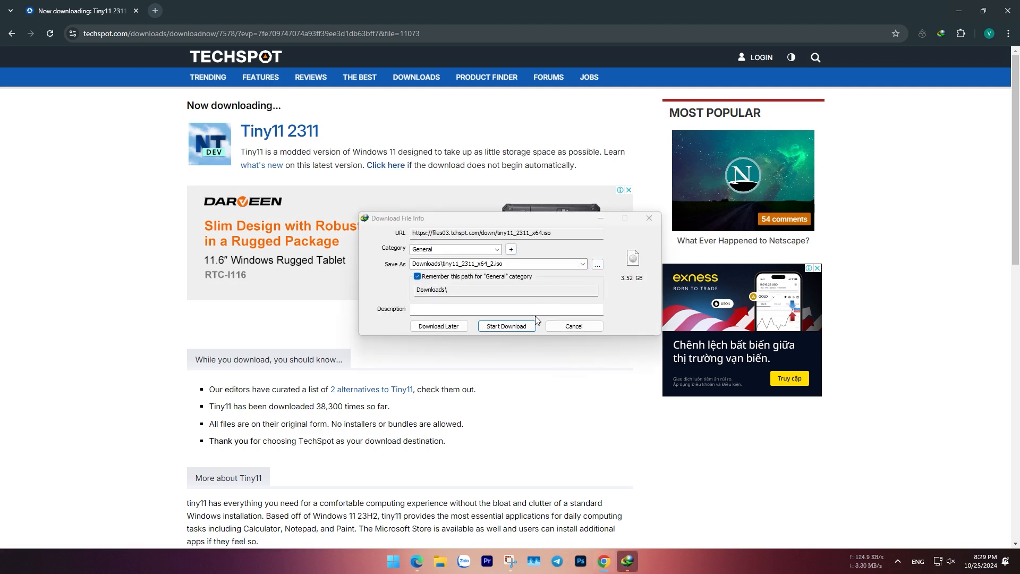
click(506, 326)
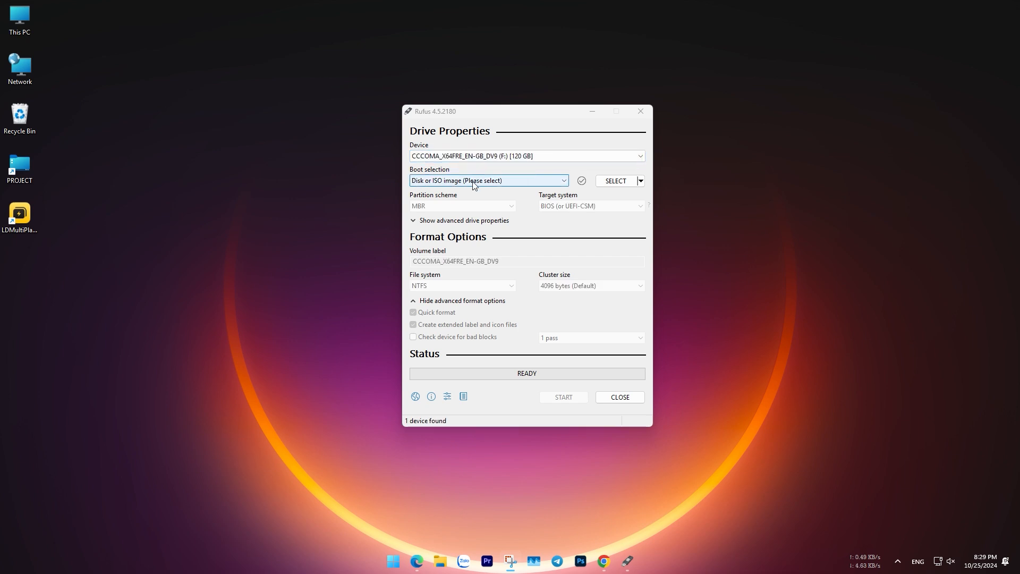
- Load tiny11_2311_x64.iso, set MBR partitioning, accept customization options and confirm the drive wipe
click(615, 184)
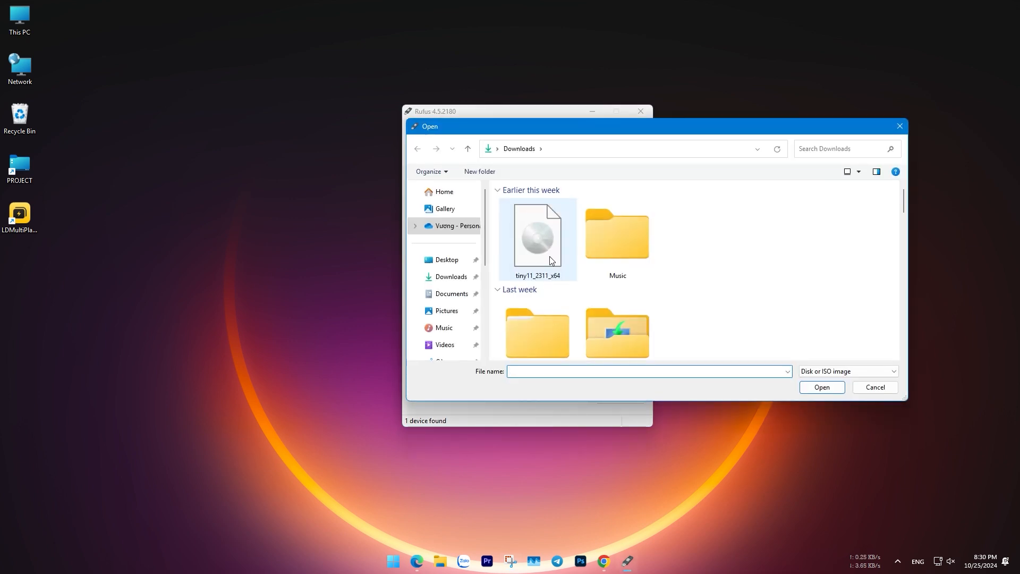
double_click(536, 235)
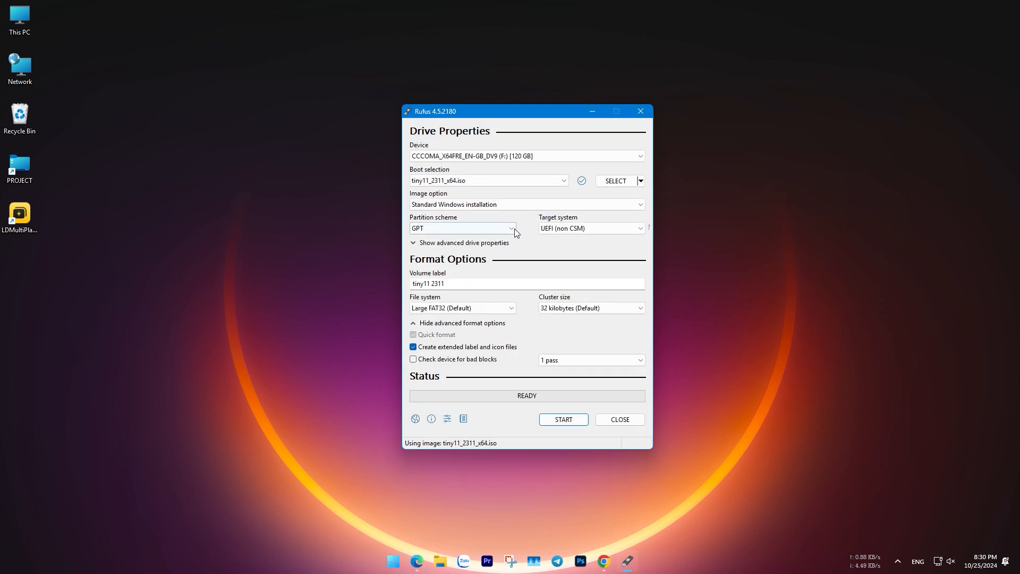
click(463, 227)
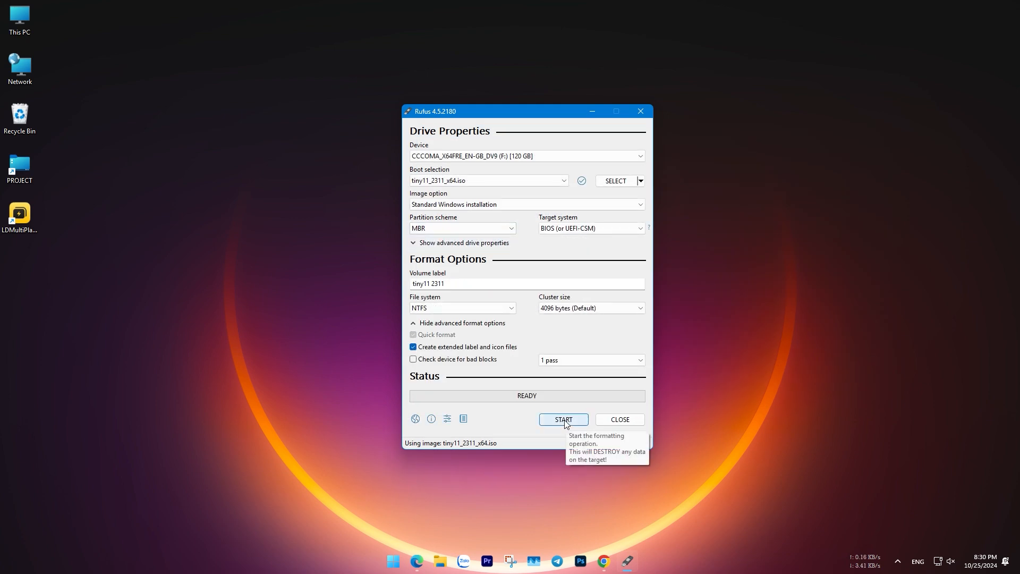
click(562, 421)
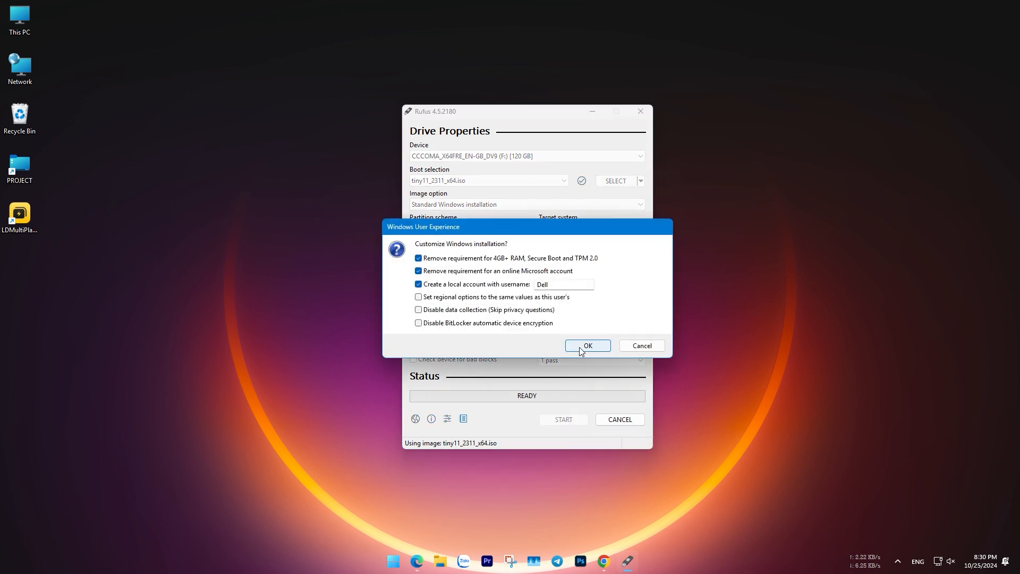
click(586, 345)
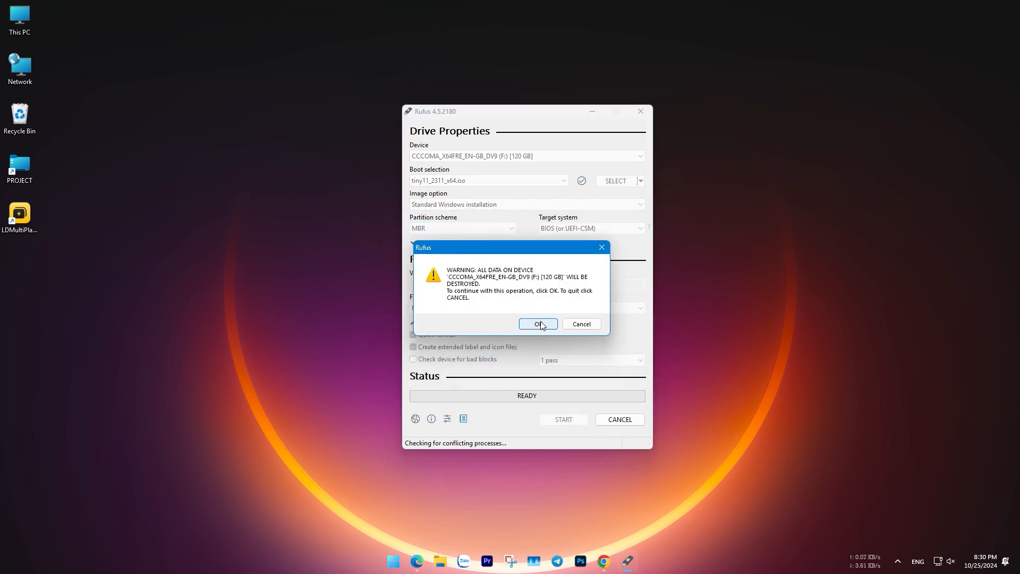
click(537, 324)
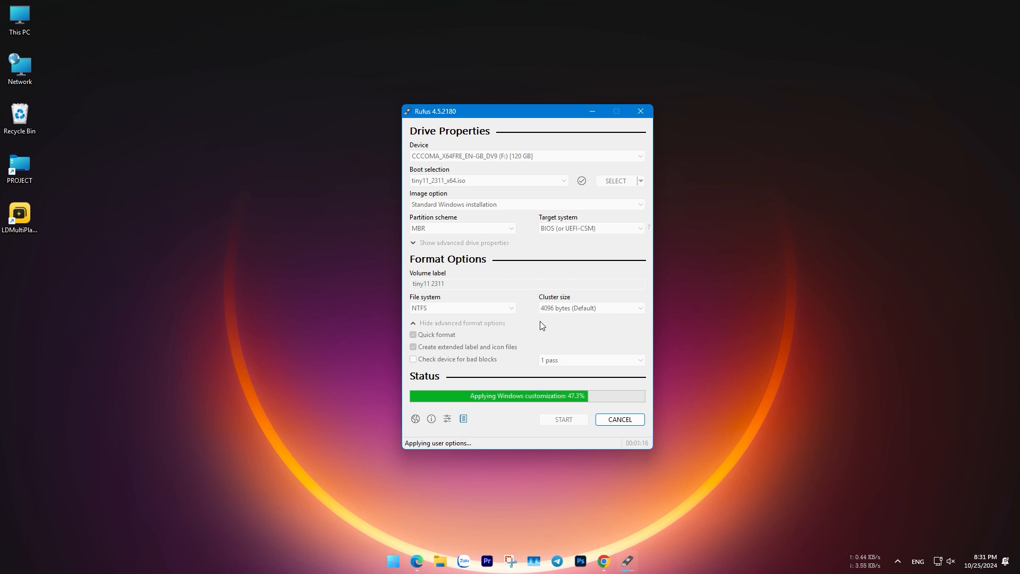
mouse_move(601, 336)
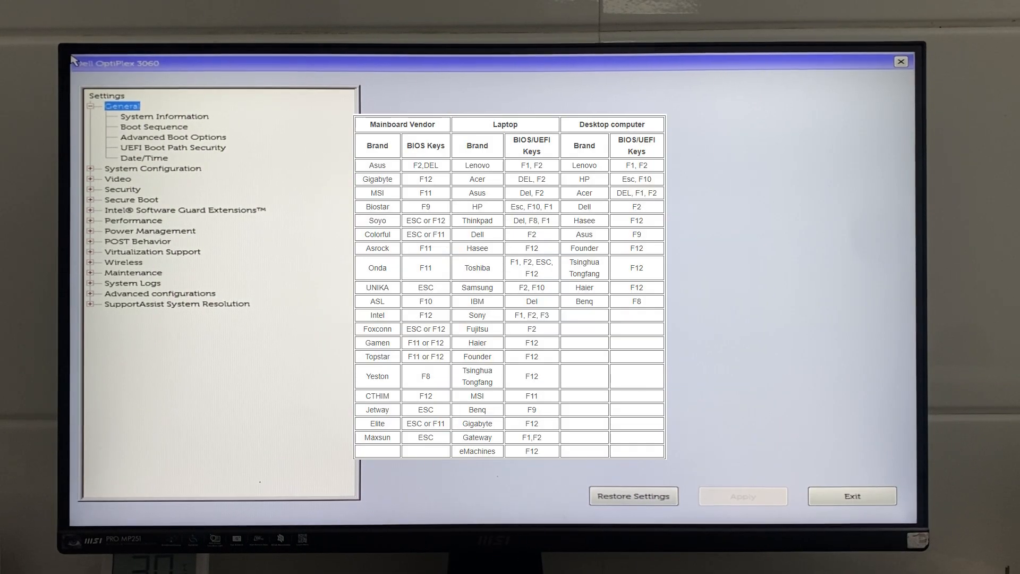
- Set the boot sequence to Legacy External Devices without Diskette Drive, apply, and exit BIOS
click(164, 115)
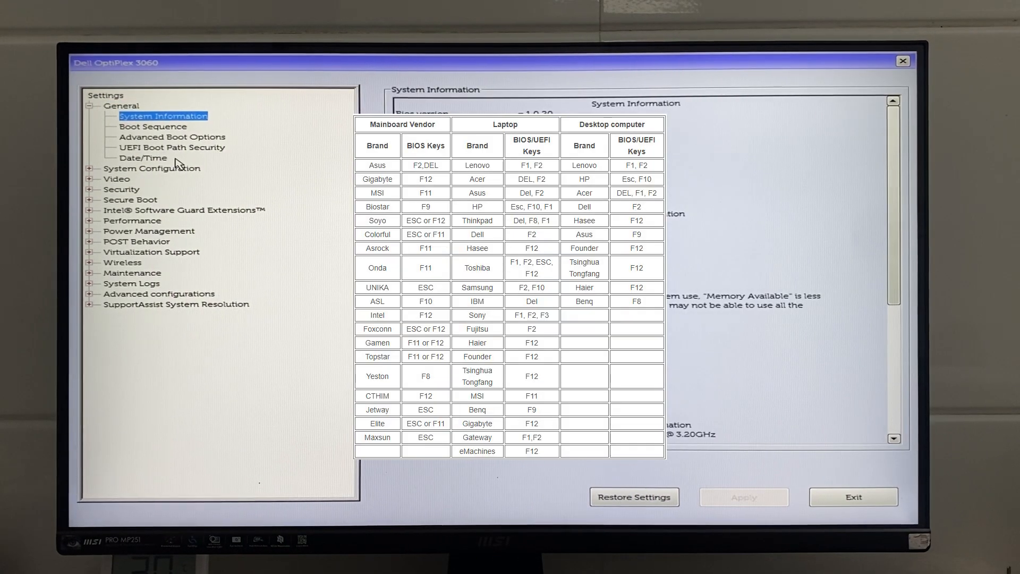
click(153, 126)
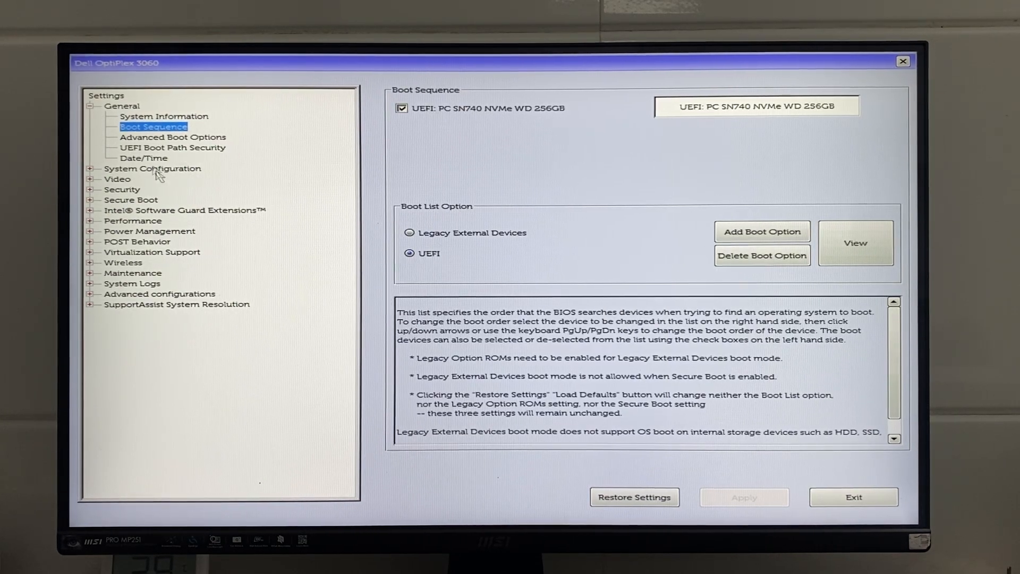
click(409, 232)
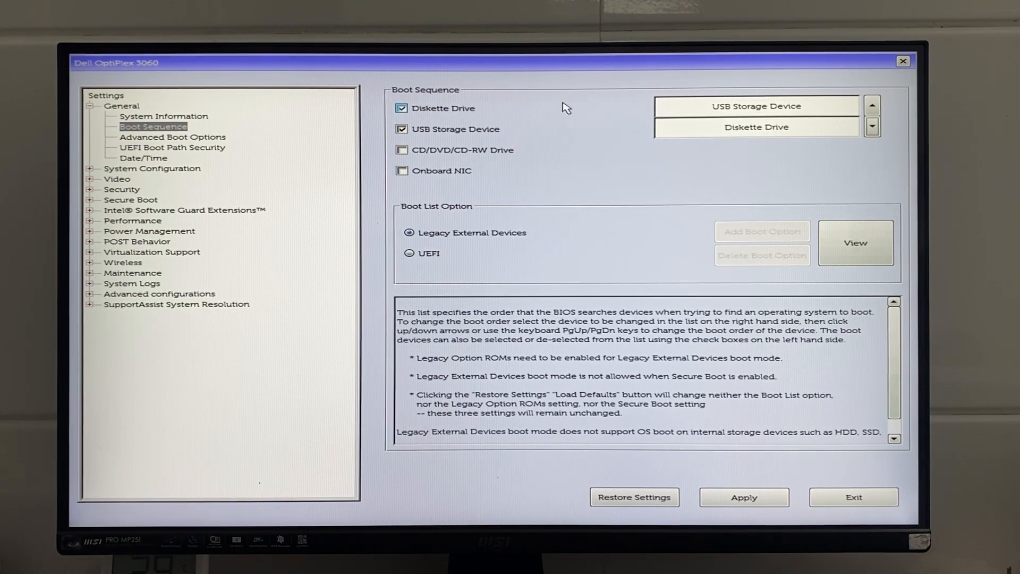
click(401, 108)
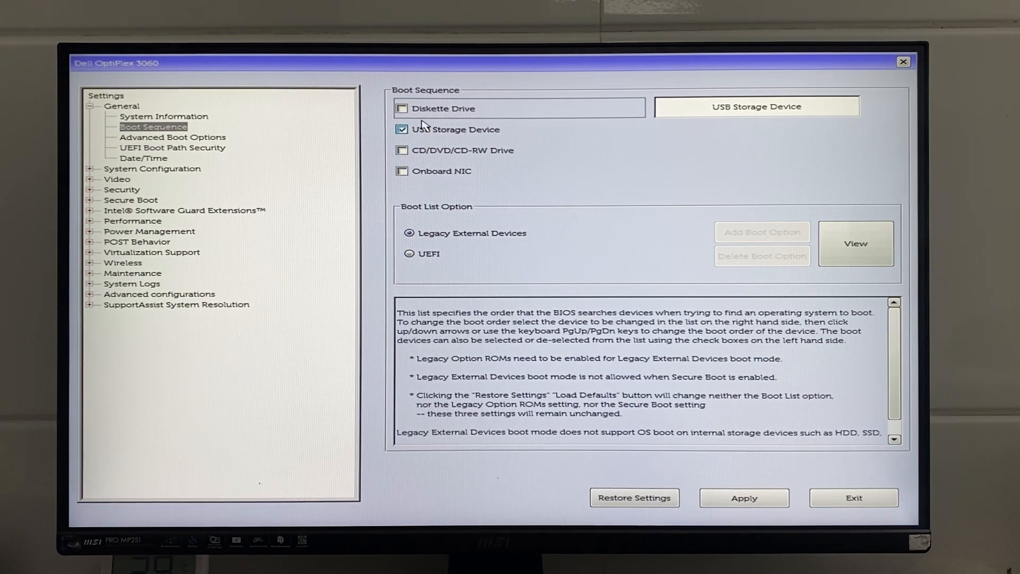
click(744, 498)
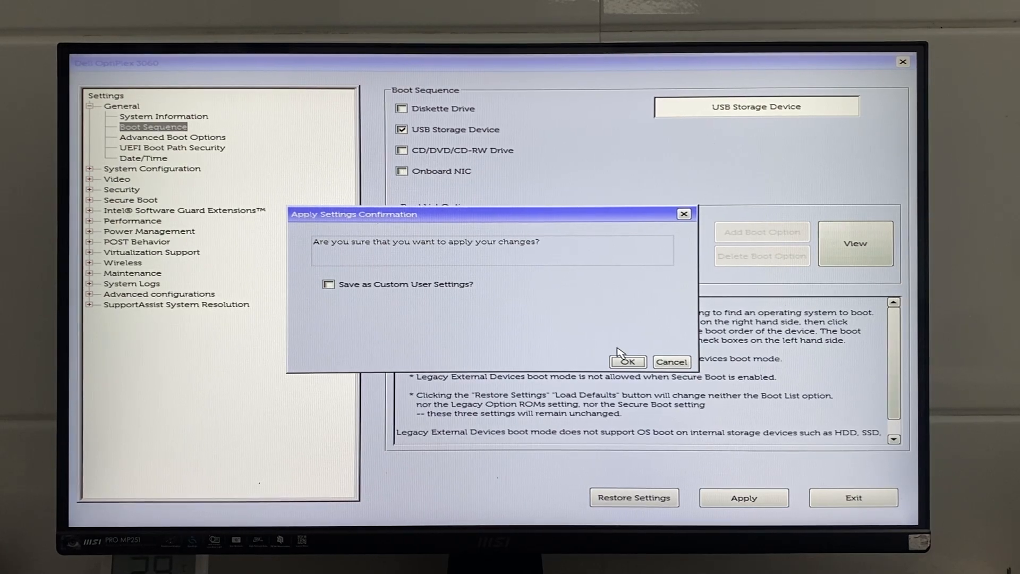
click(625, 362)
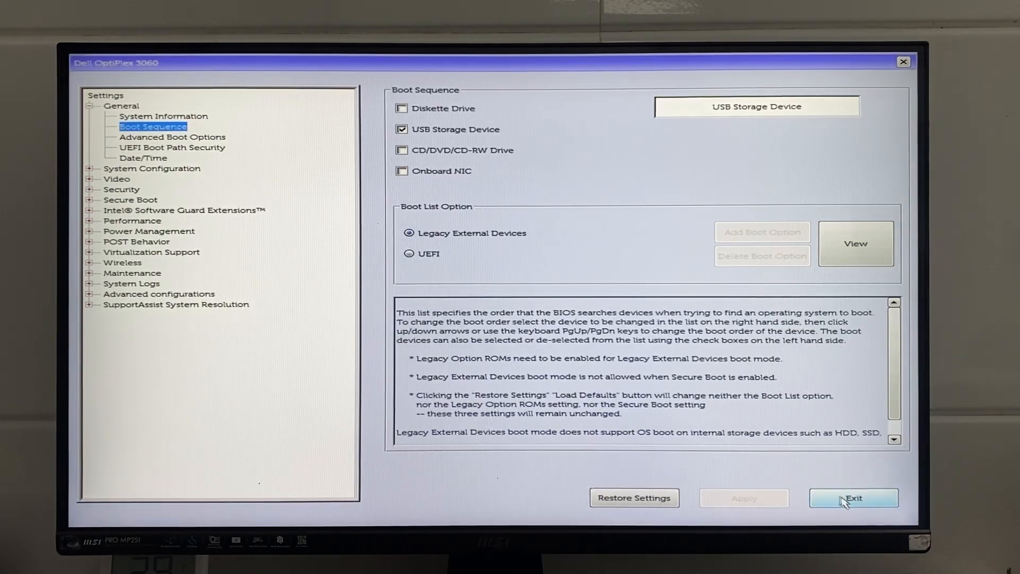
click(853, 498)
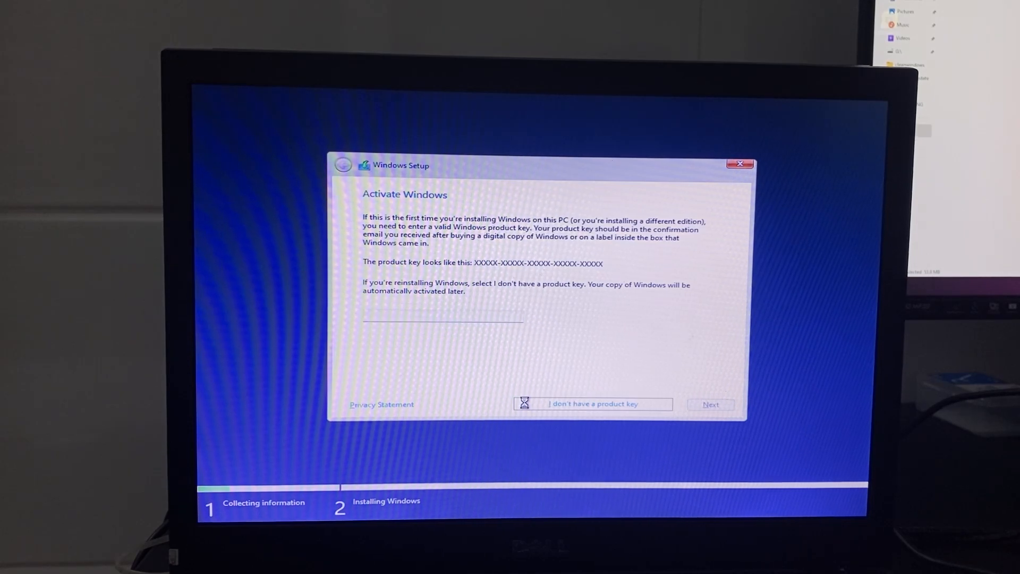
- Skip the product key and accept the Microsoft license terms
click(592, 403)
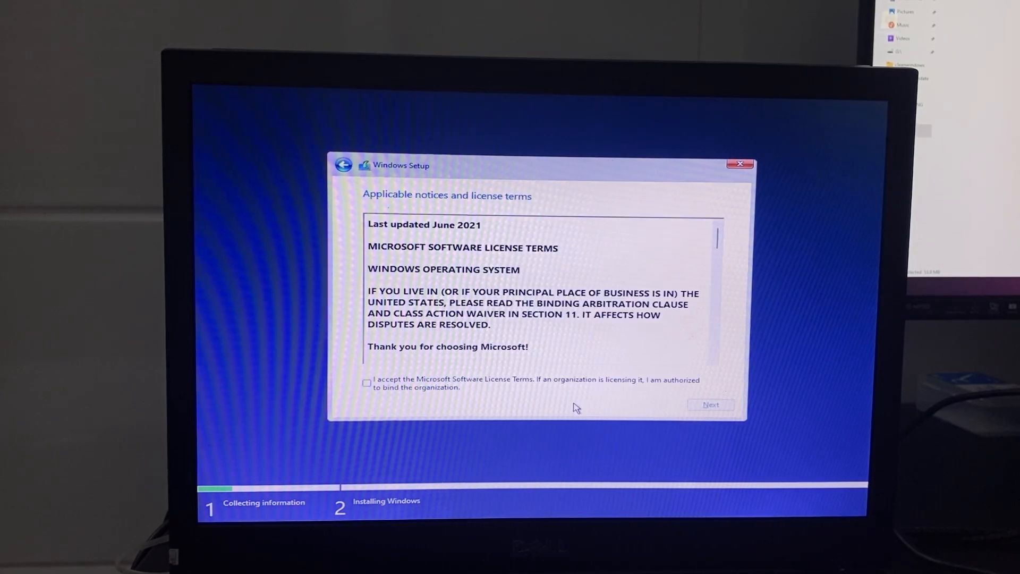
click(710, 404)
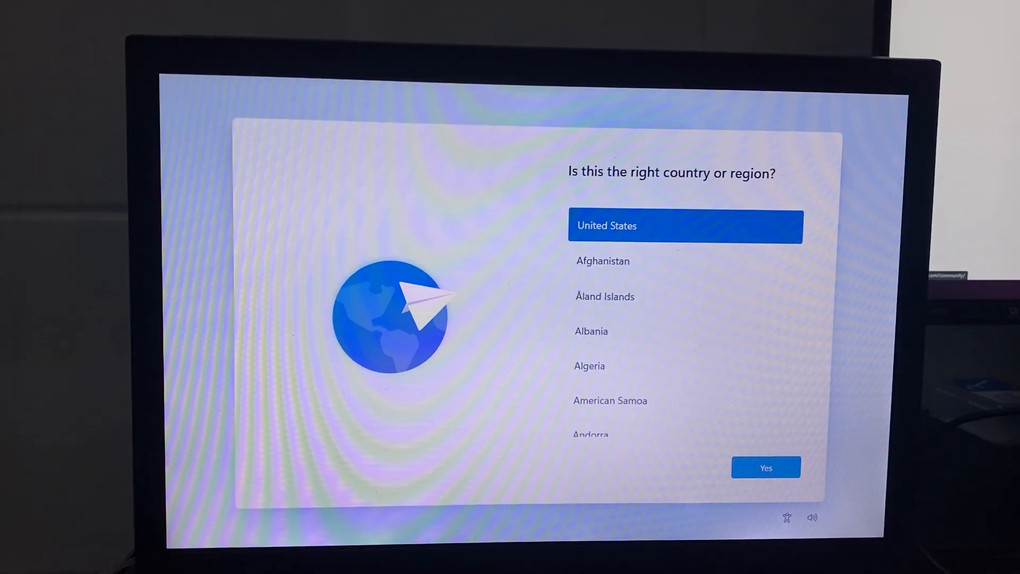
- Confirm United States as the country or region
click(766, 467)
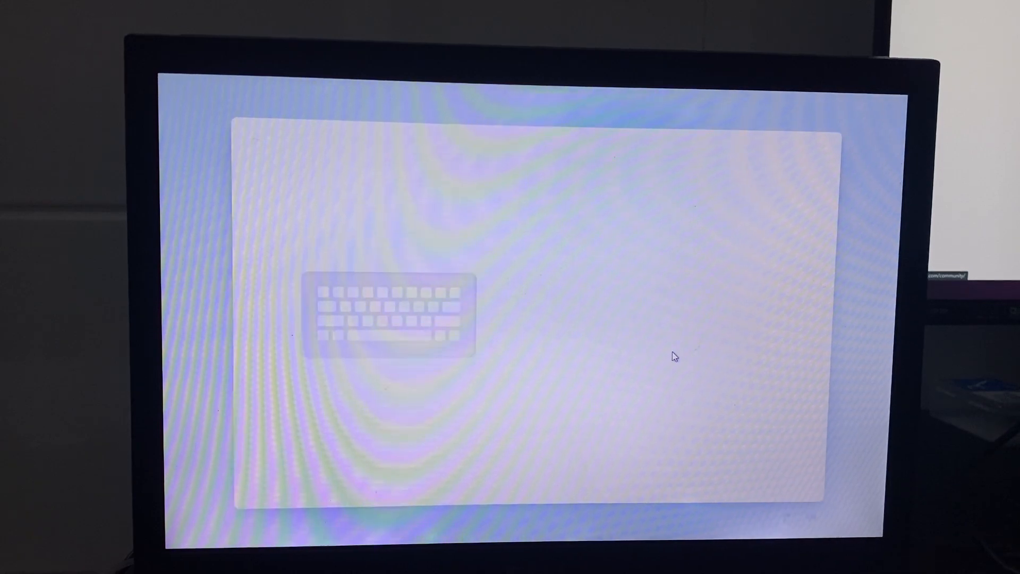